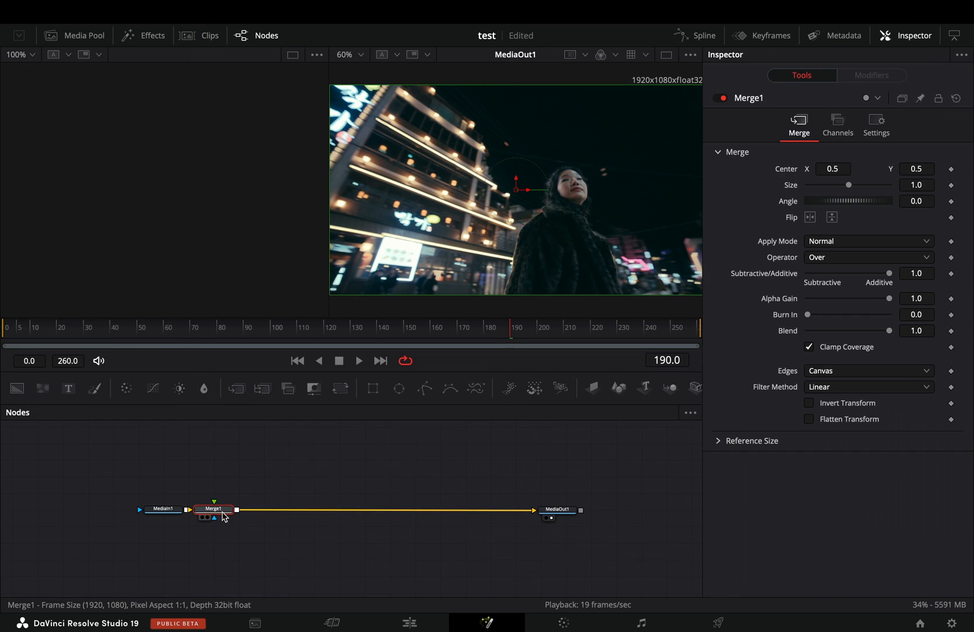
Move Merge1 to the middle and add a Frame Average node branching off MediaIn1
left_click_drag(214, 509, 399, 511)
type("frame")
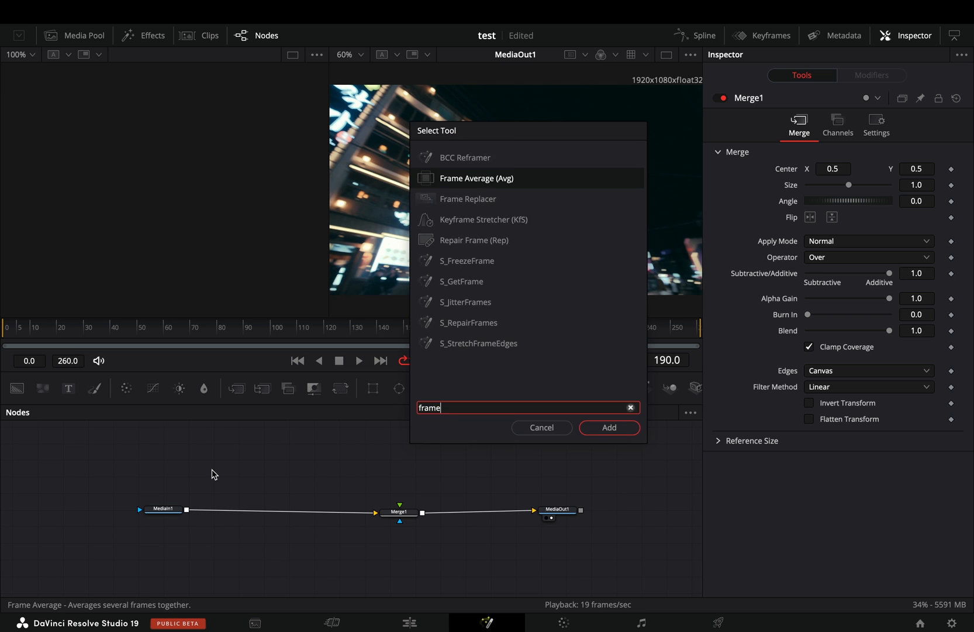
left_click(608, 426)
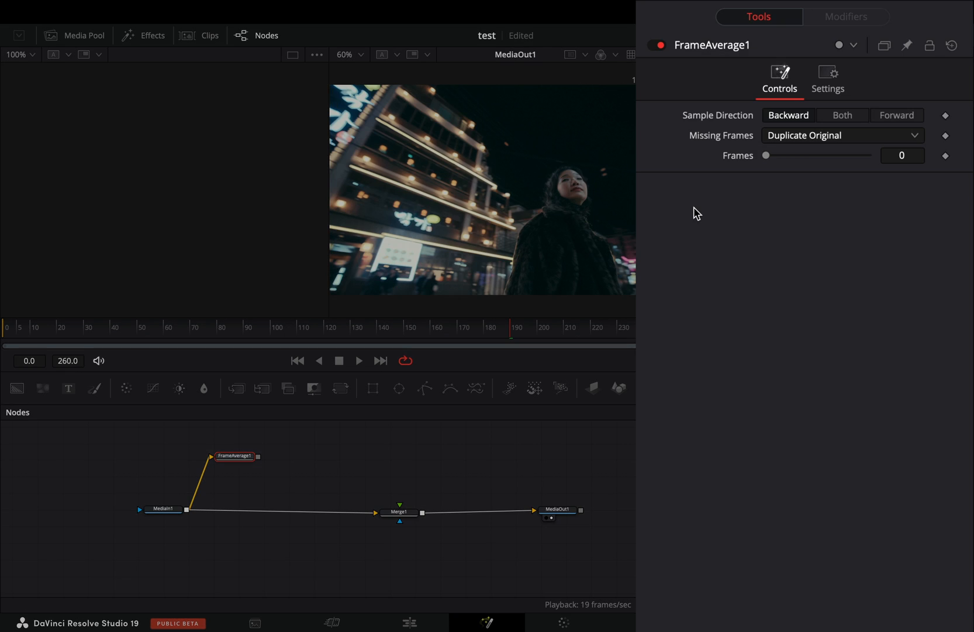
left_click(843, 114)
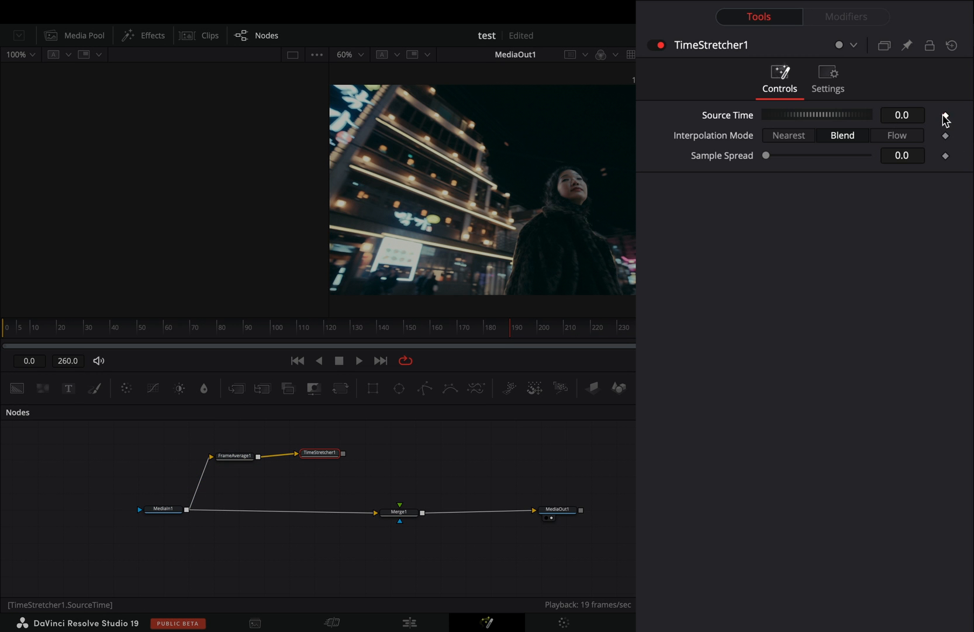
Drive TimeStretcher1's Source Time with the expression random(time)
right_click(945, 115)
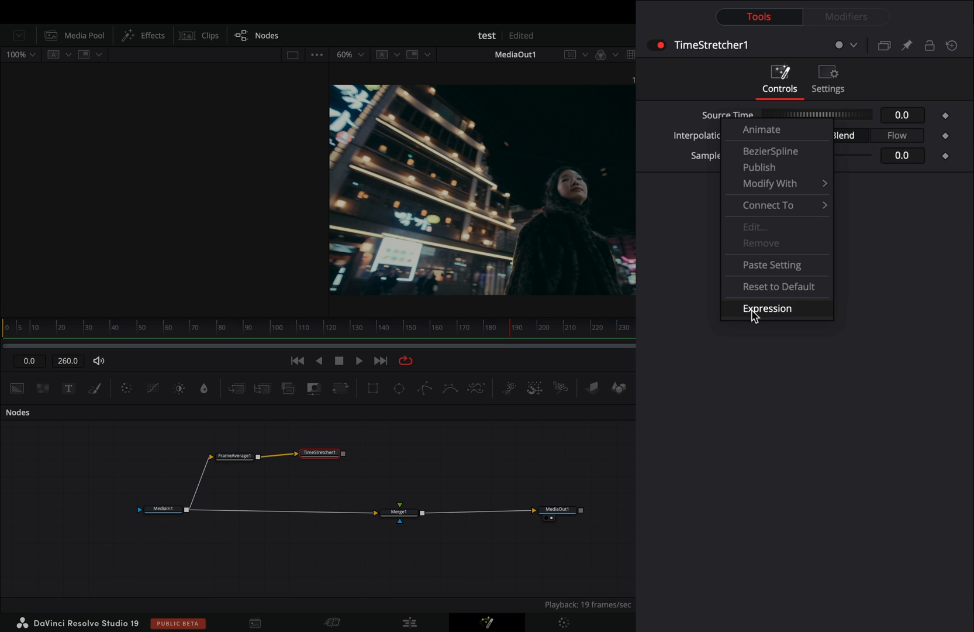
left_click(767, 308)
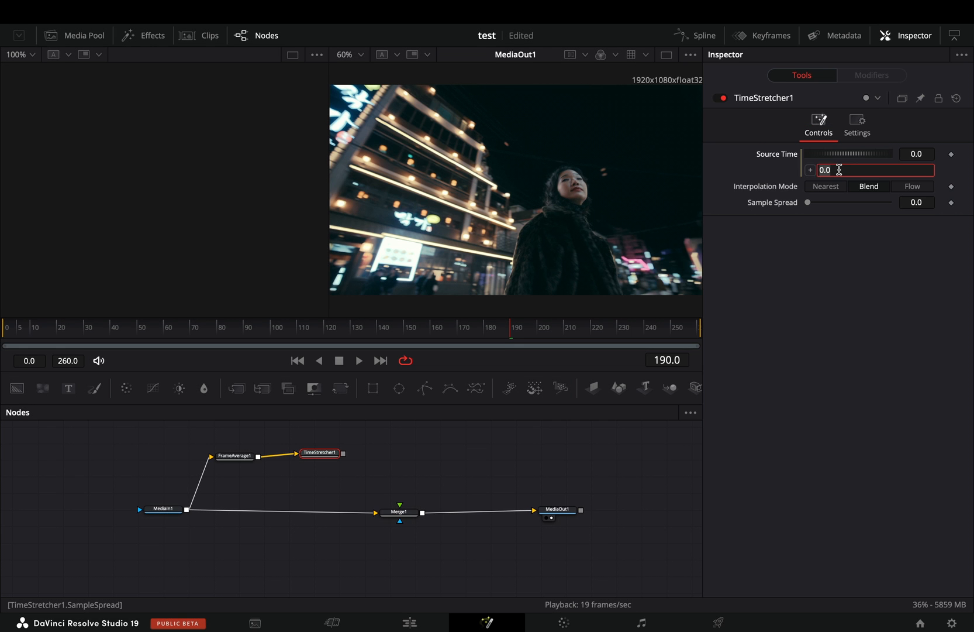
type("random(time)")
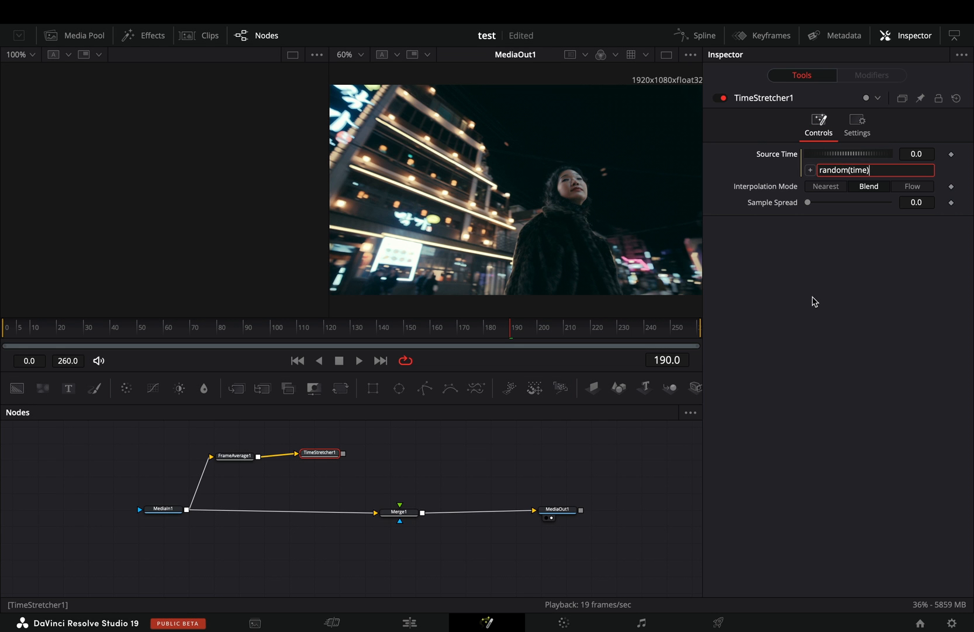
left_click(359, 360)
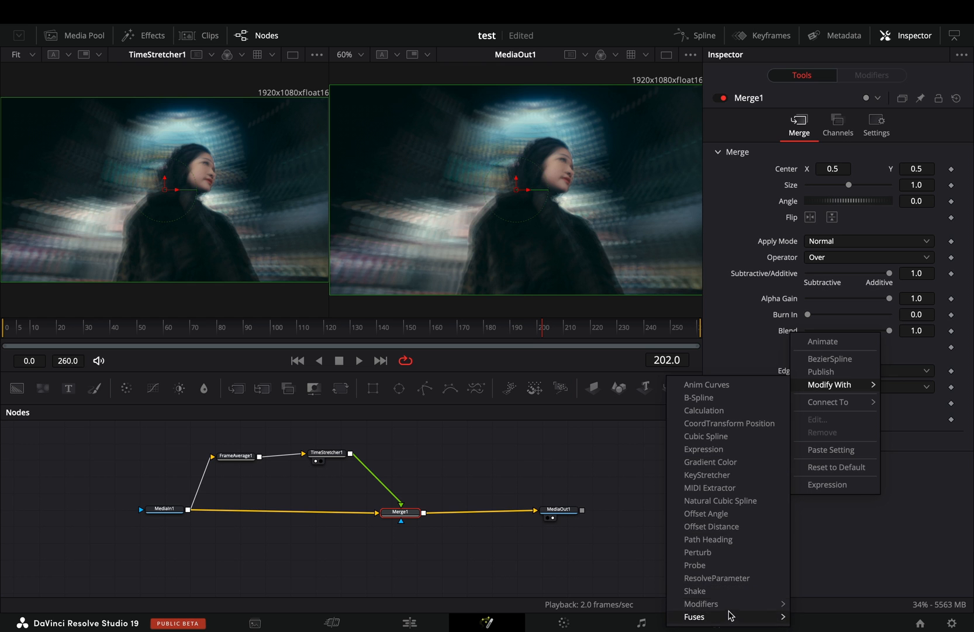
mouse_move(695, 617)
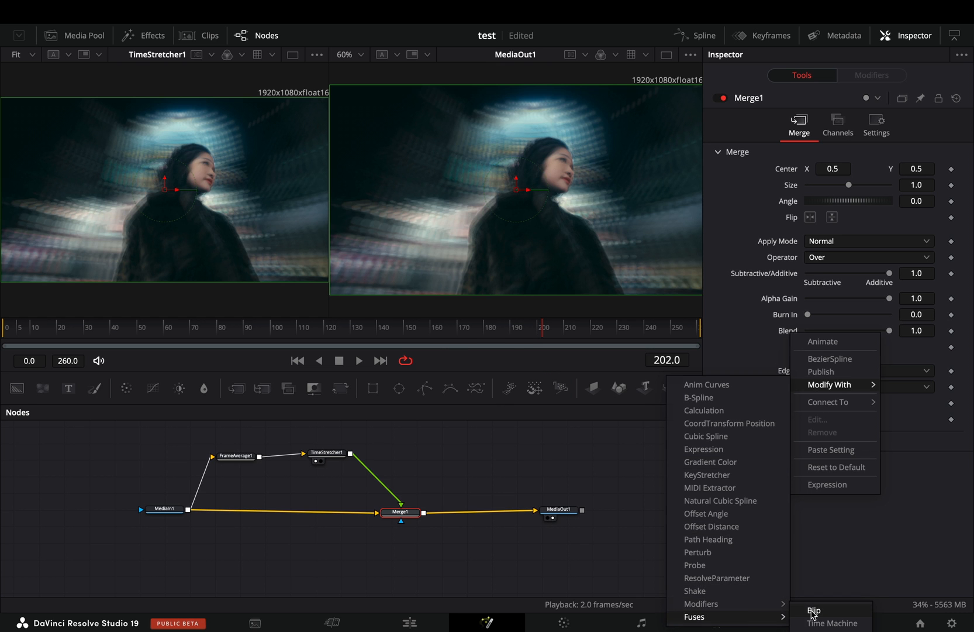
Drive Merge1's Blend with a Blip modifier via Modify With > Fuses > Blip
left_click(815, 610)
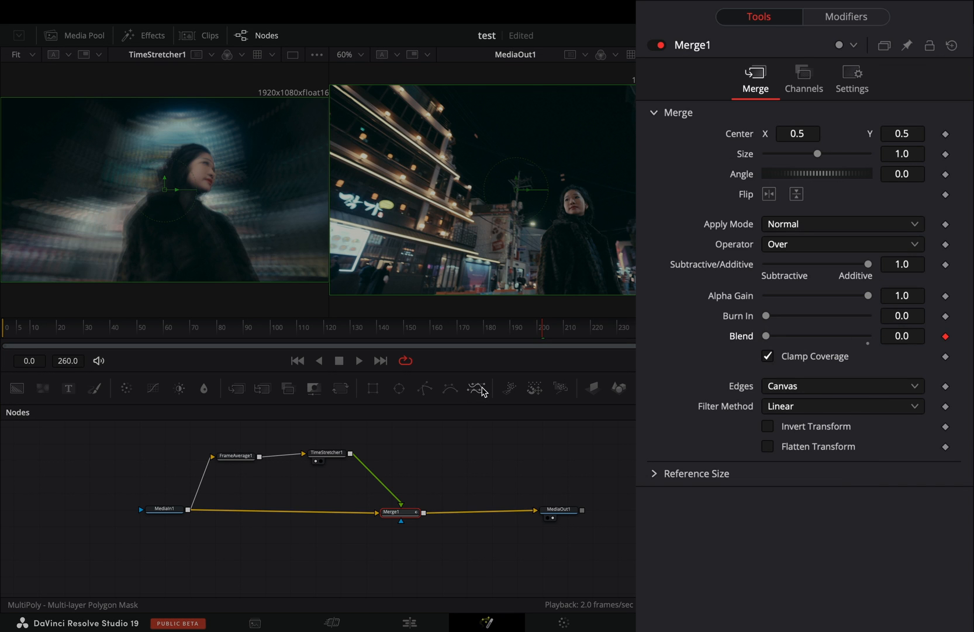
Set Blip Length 4 and Blip Frames every 25 from 25 to 250 in the Modifiers tab
left_click(846, 16)
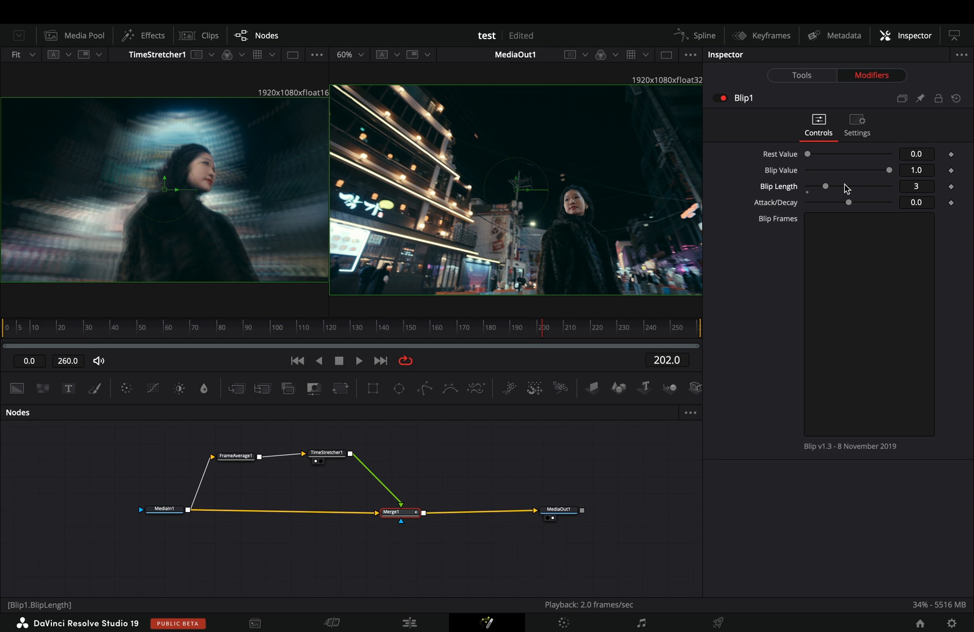
mouse_move(885, 193)
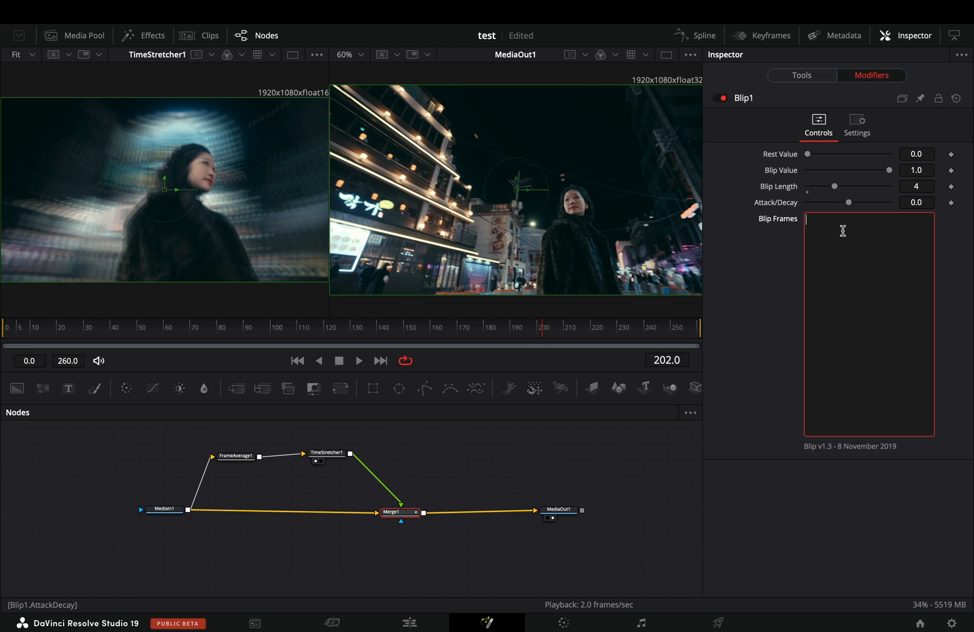
type("25")
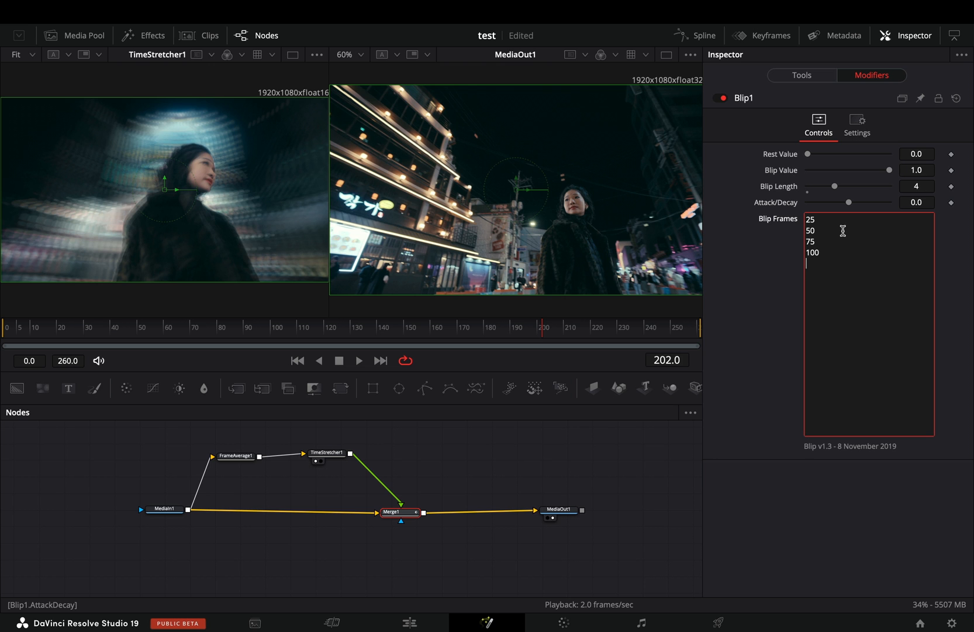
type("125")
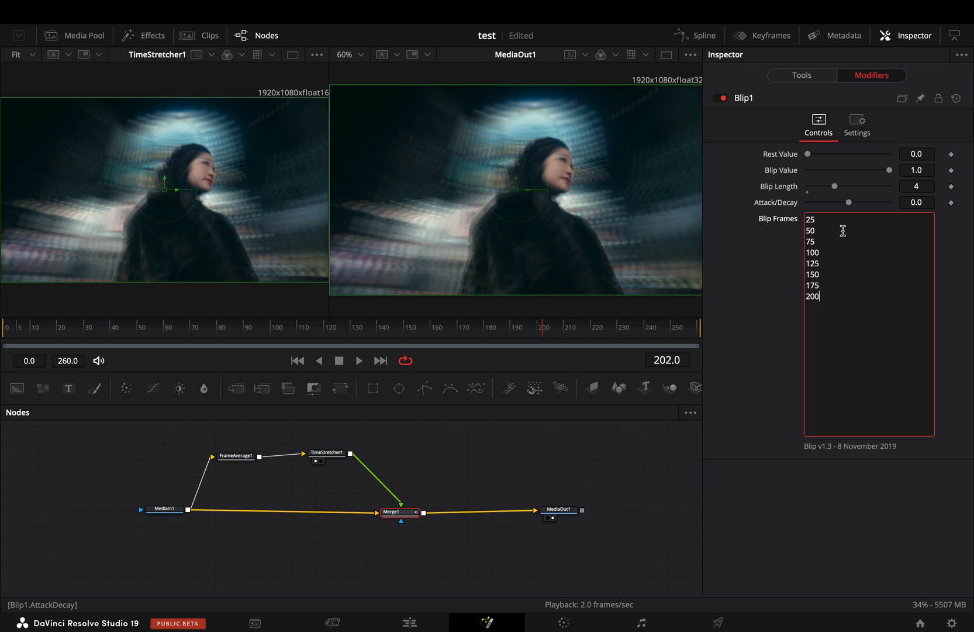
left_click(801, 74)
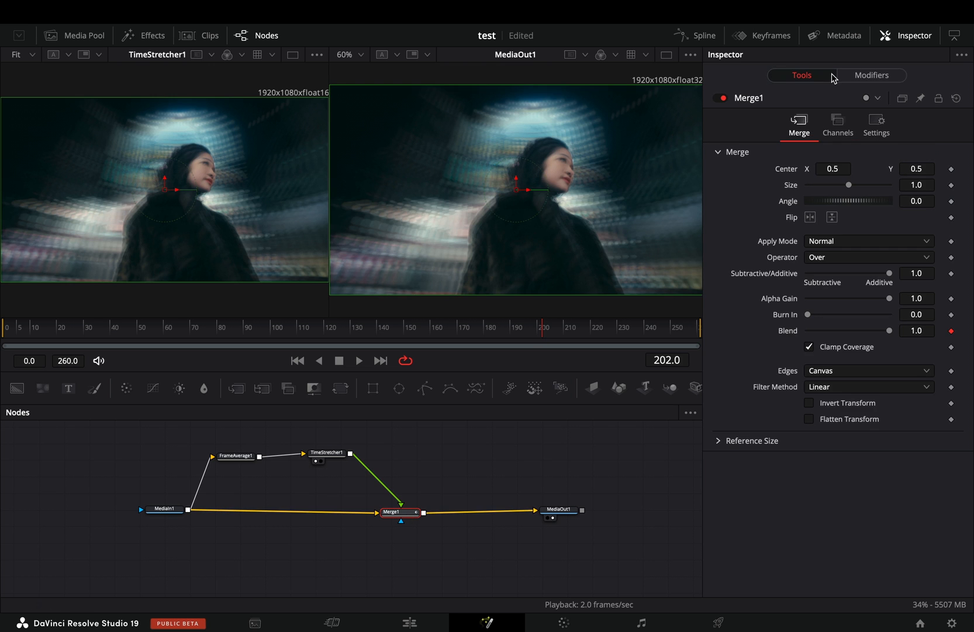
left_click(870, 75)
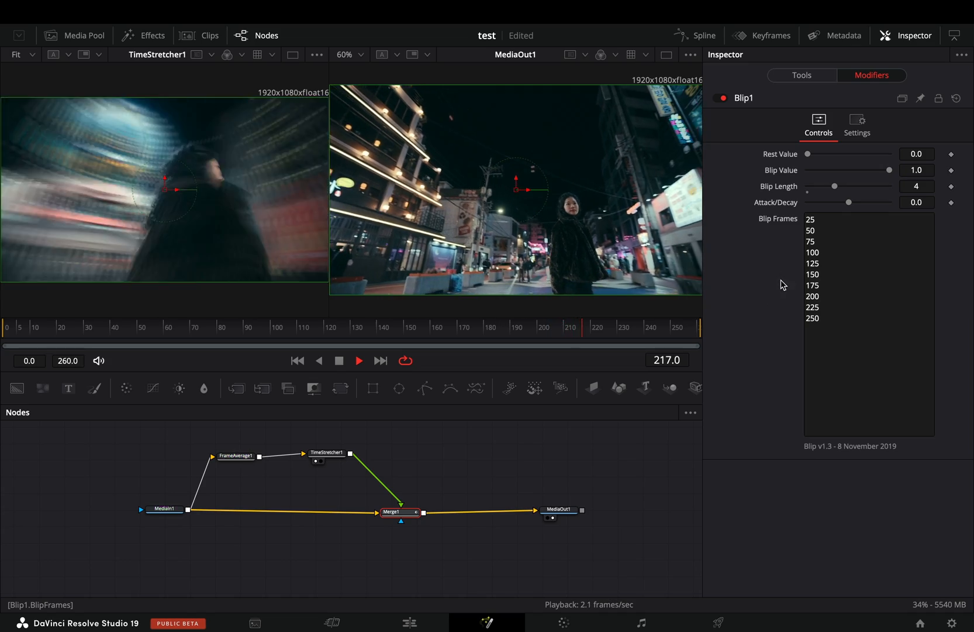